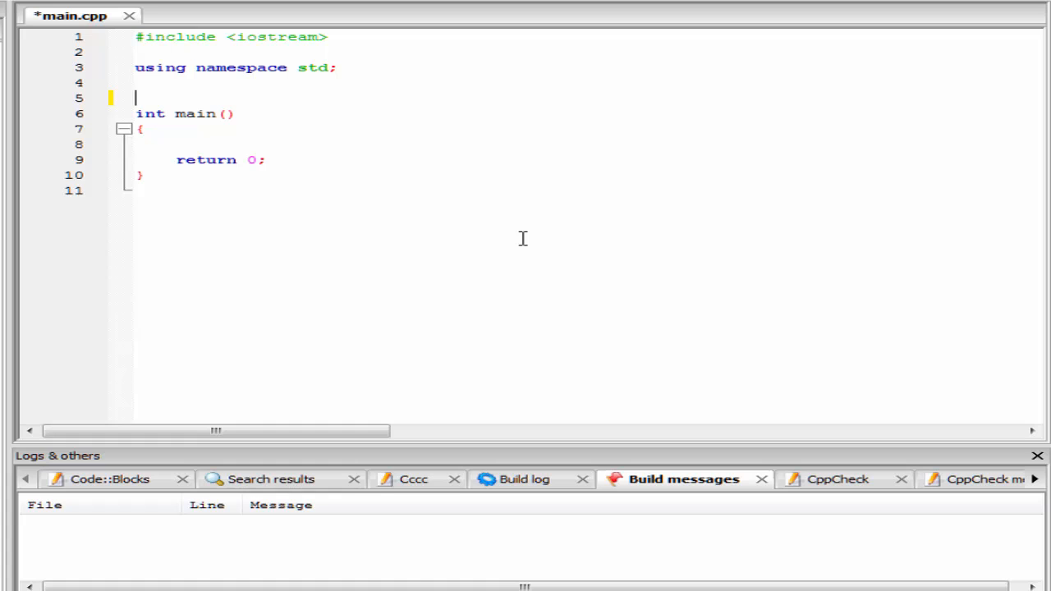
Type 'class student {};' on line 5 above main
type("class")
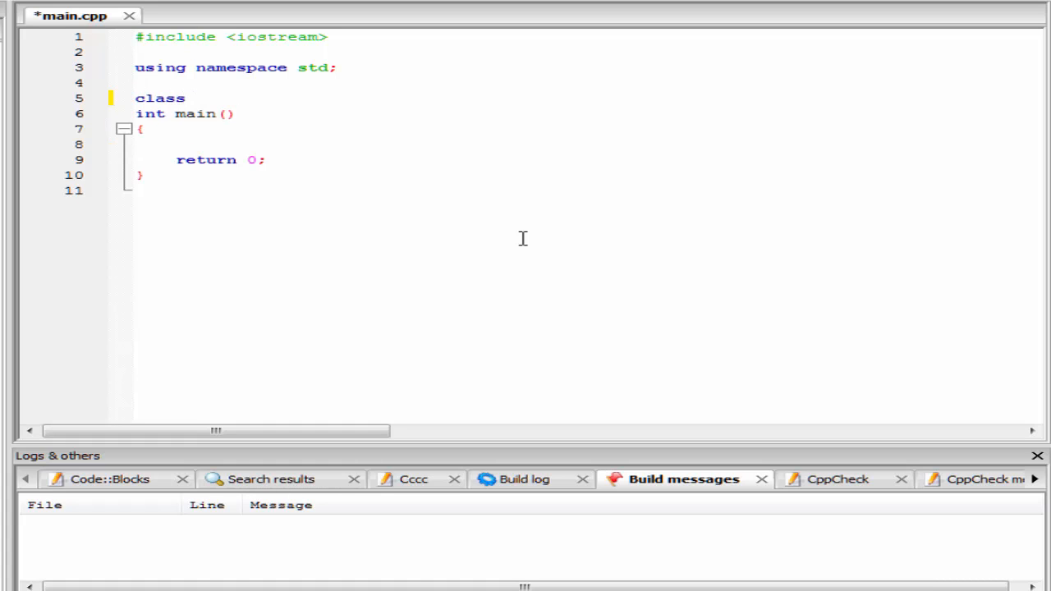
type("student")
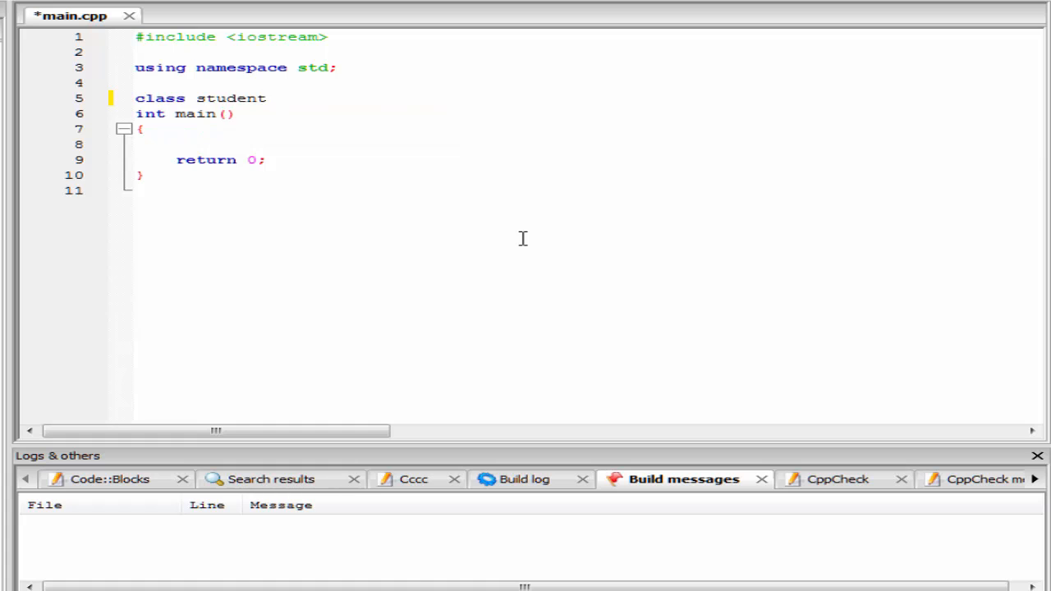
type("{")
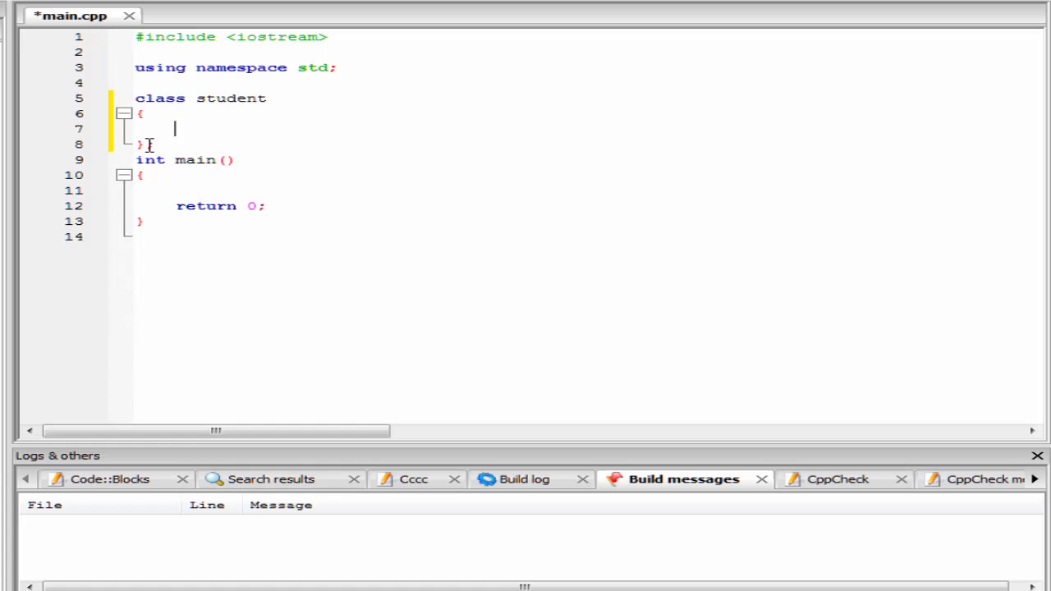
type(";")
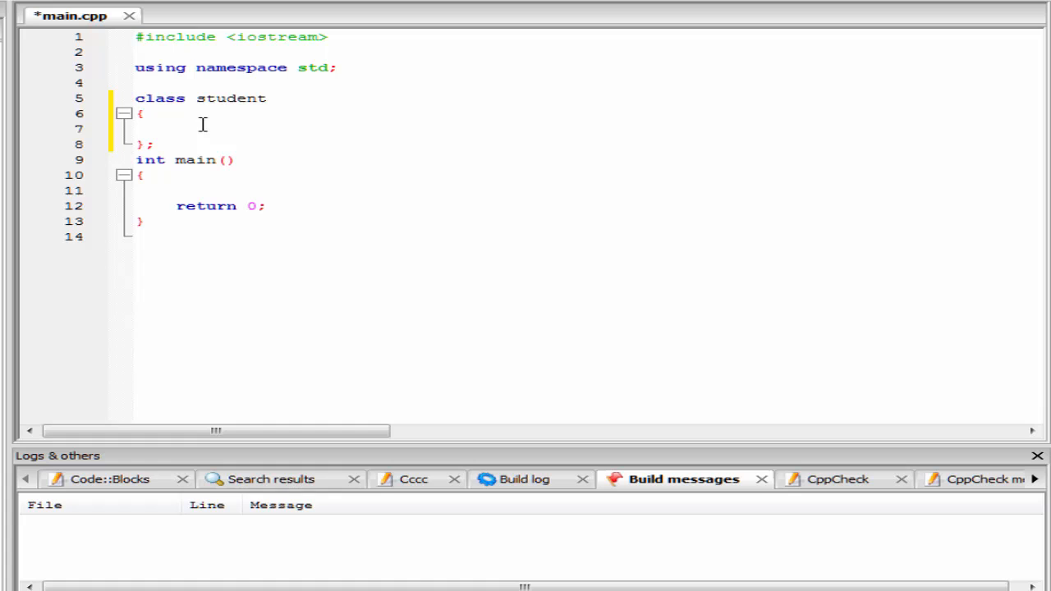
Declare 'public: int age;' and 'void display();' inside the student class
type("pu")
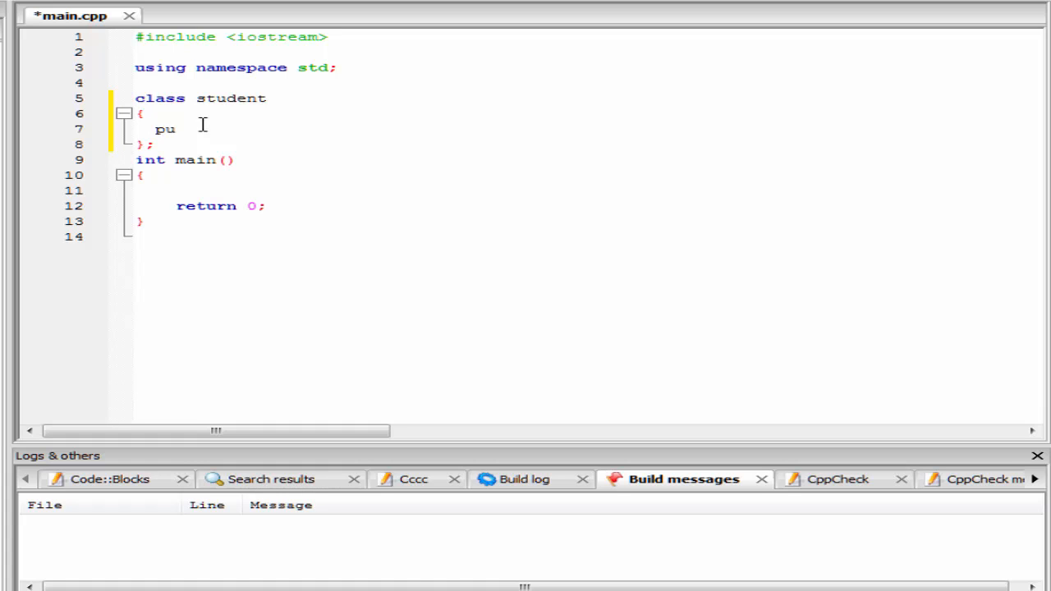
type("blic:")
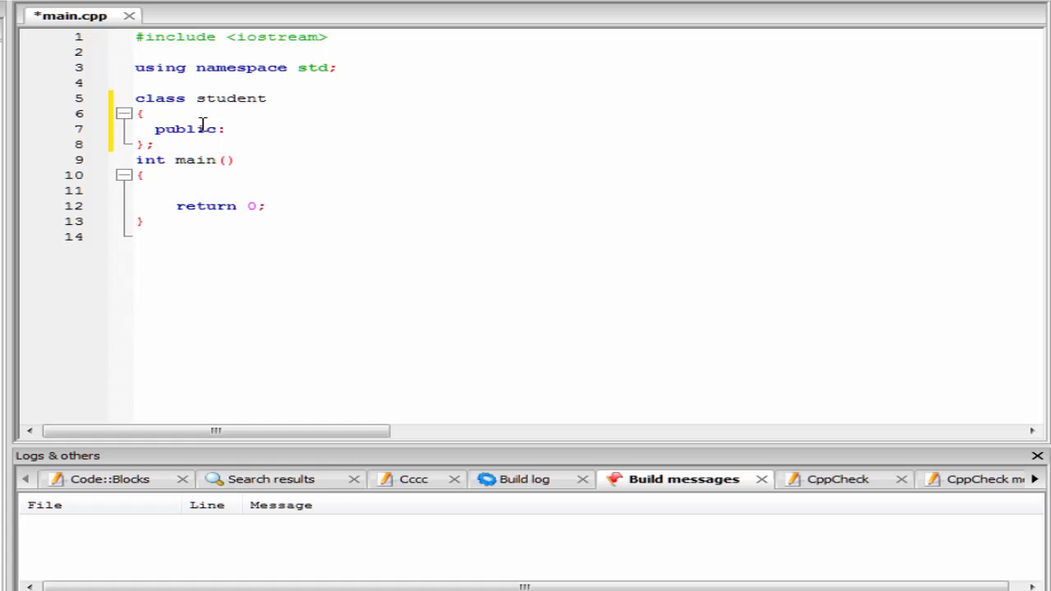
type("in")
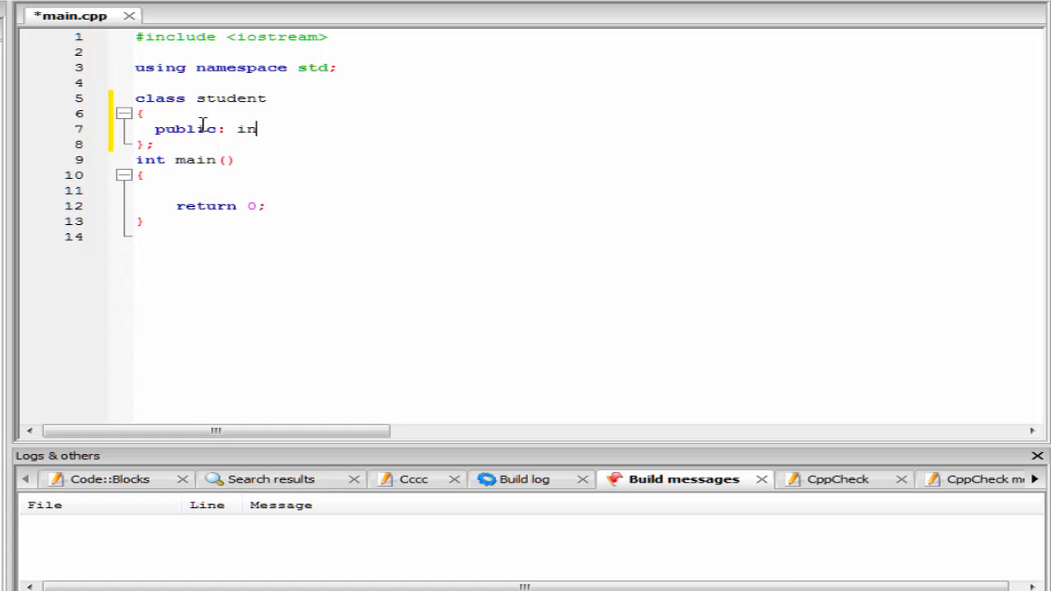
type("t age;")
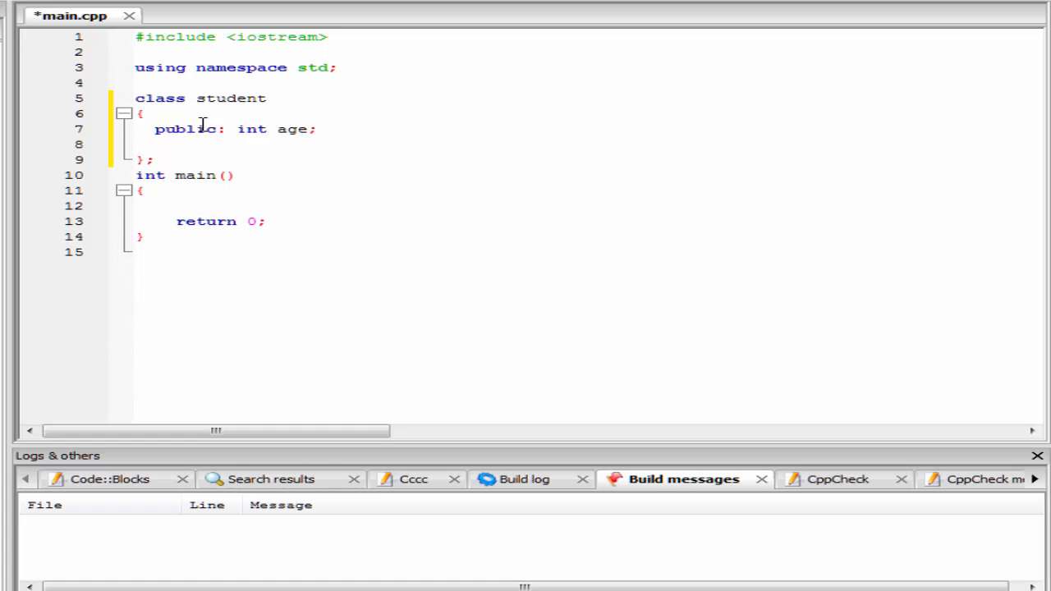
type("void di")
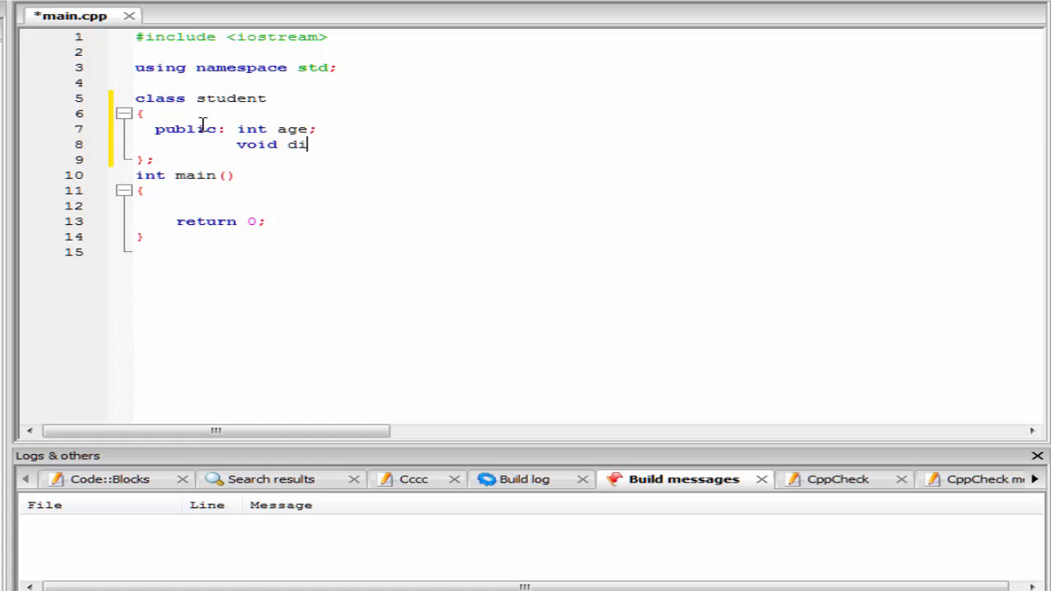
type("splay")
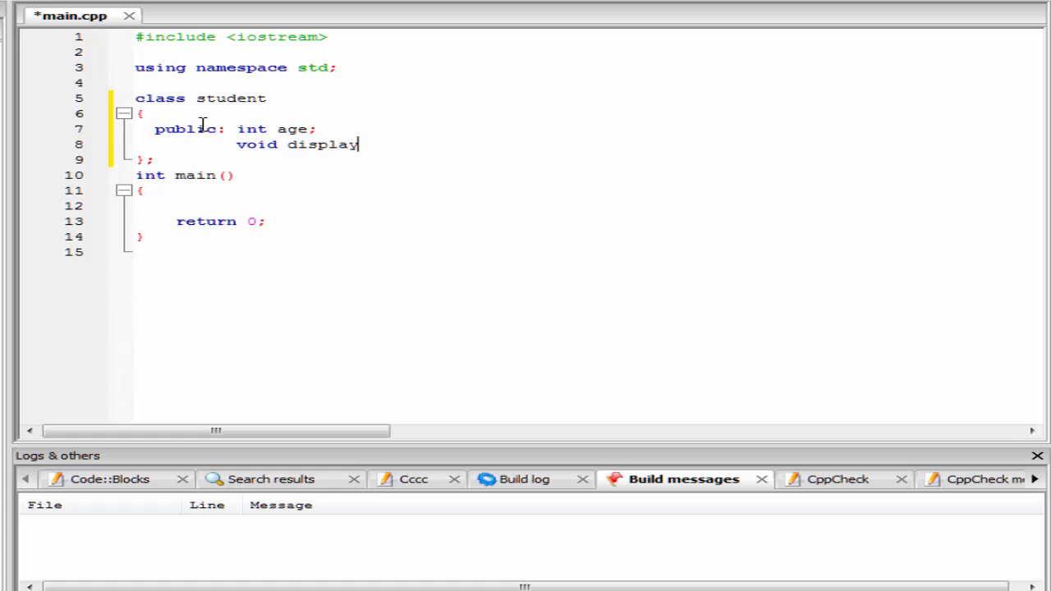
type("()")
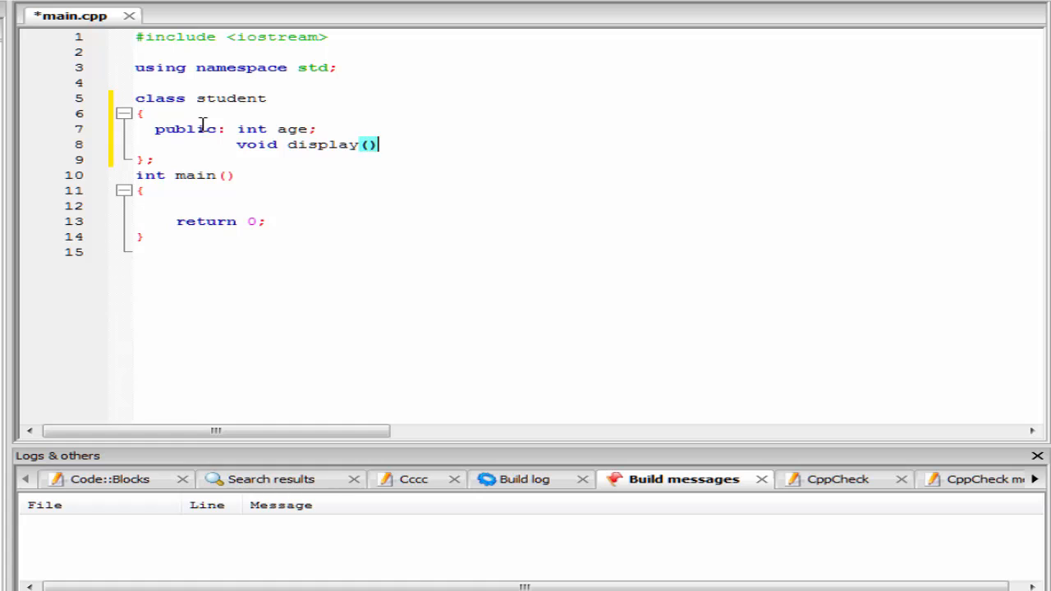
type(";")
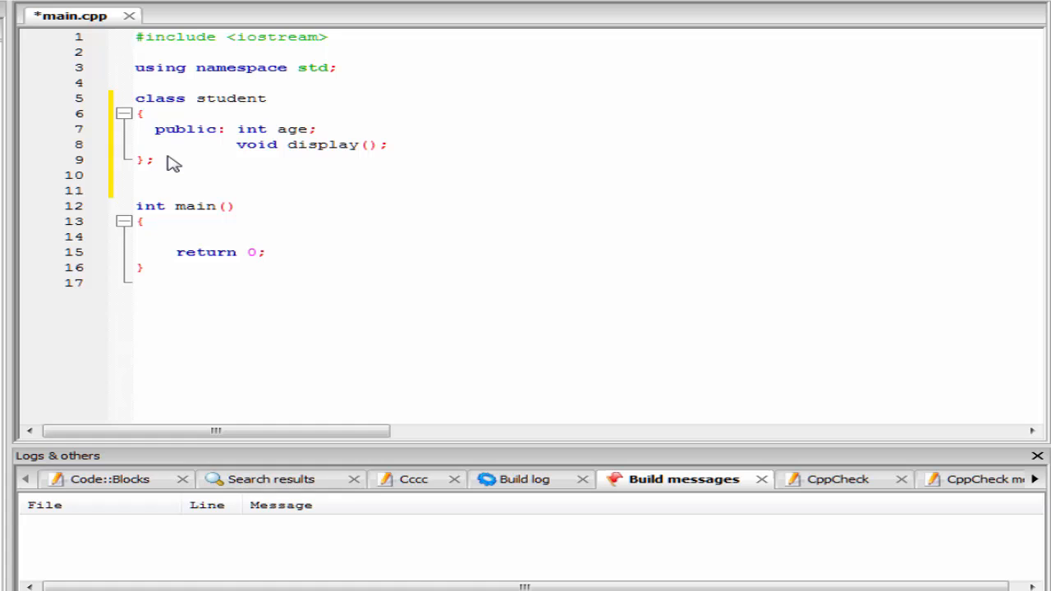
Write the 'void student::display()' definition header below the class, autocompleting display
type("::")
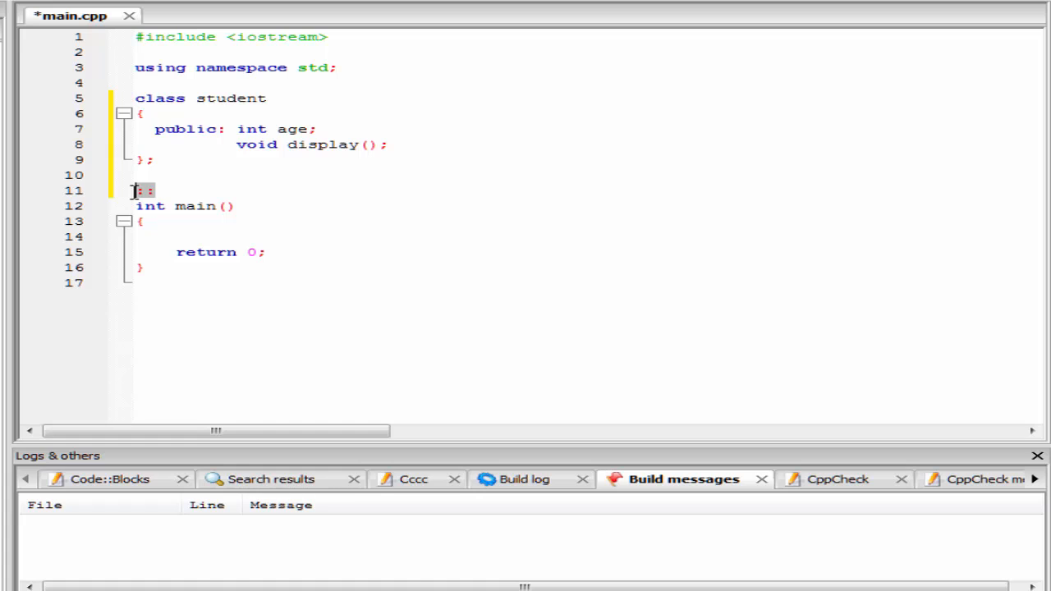
type("void")
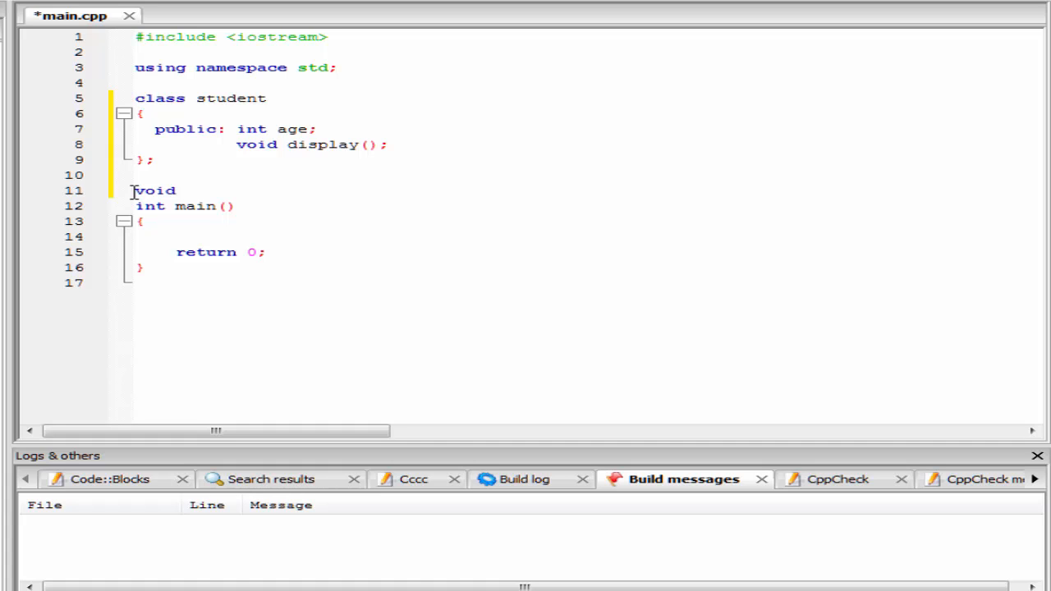
type("student")
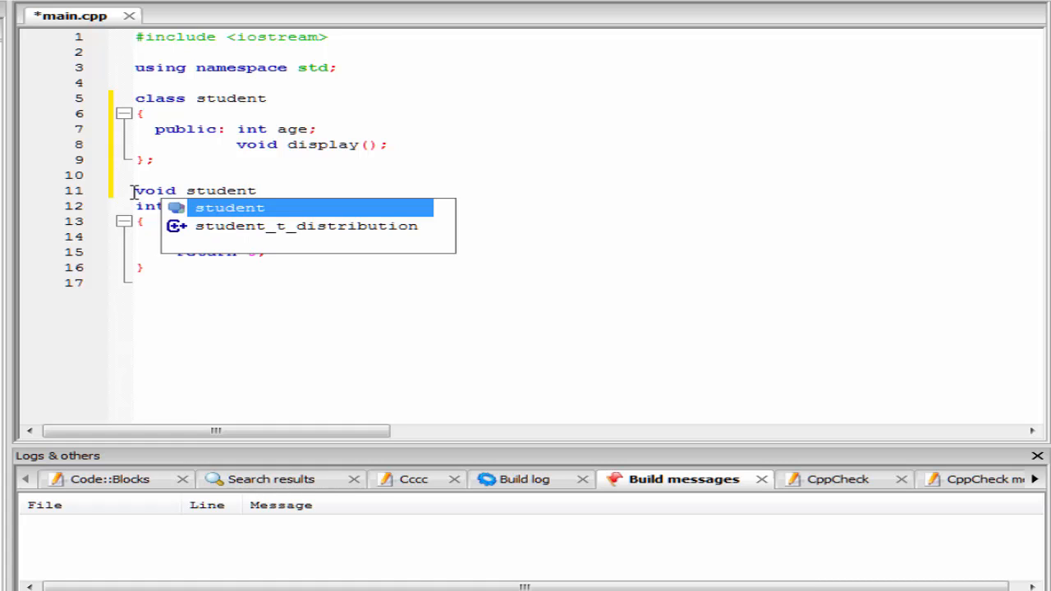
type(":")
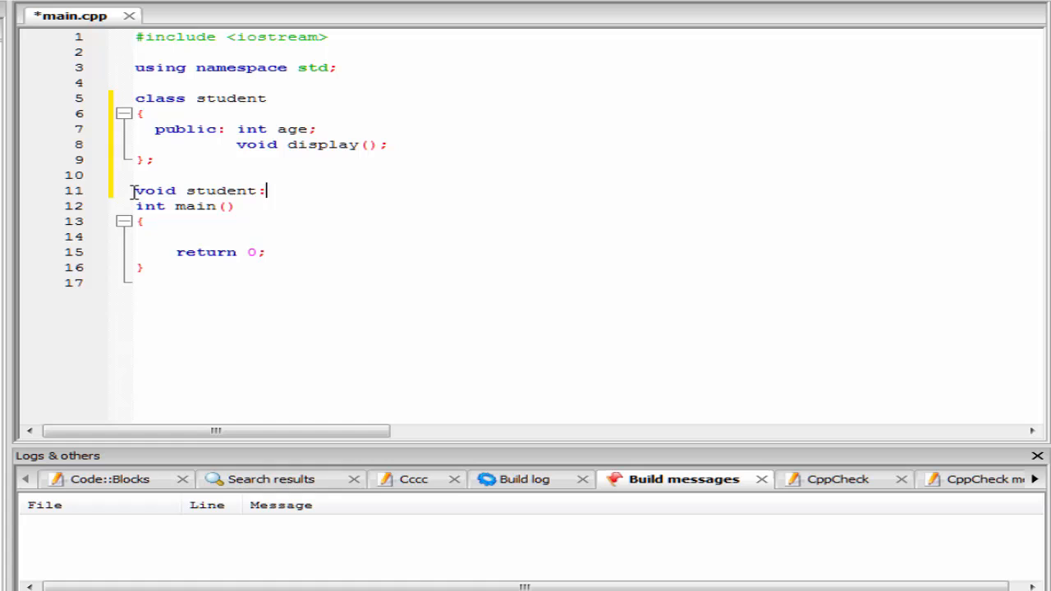
type(":")
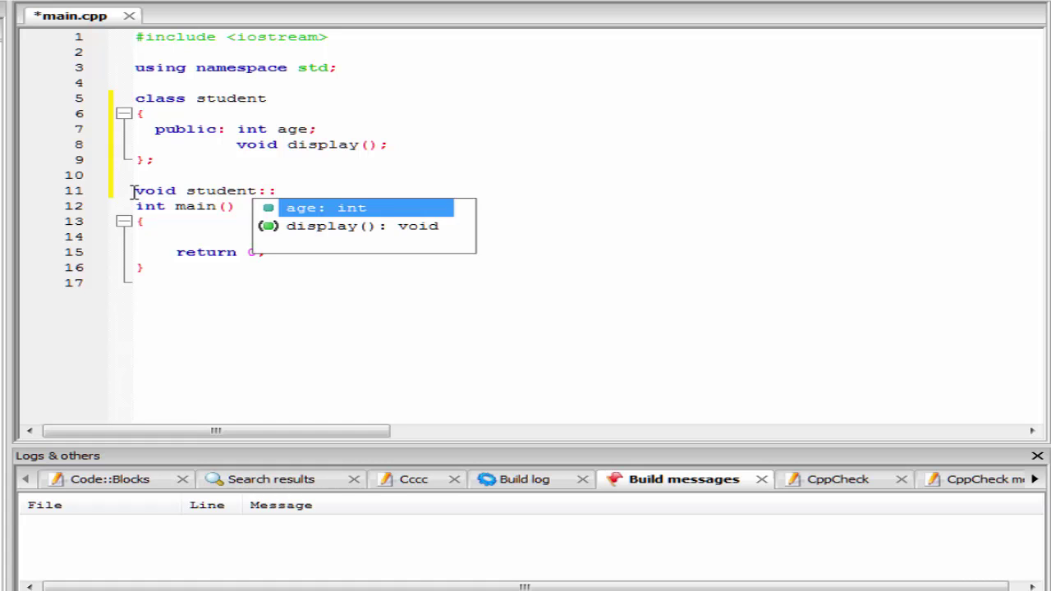
type("display(")
type("{")
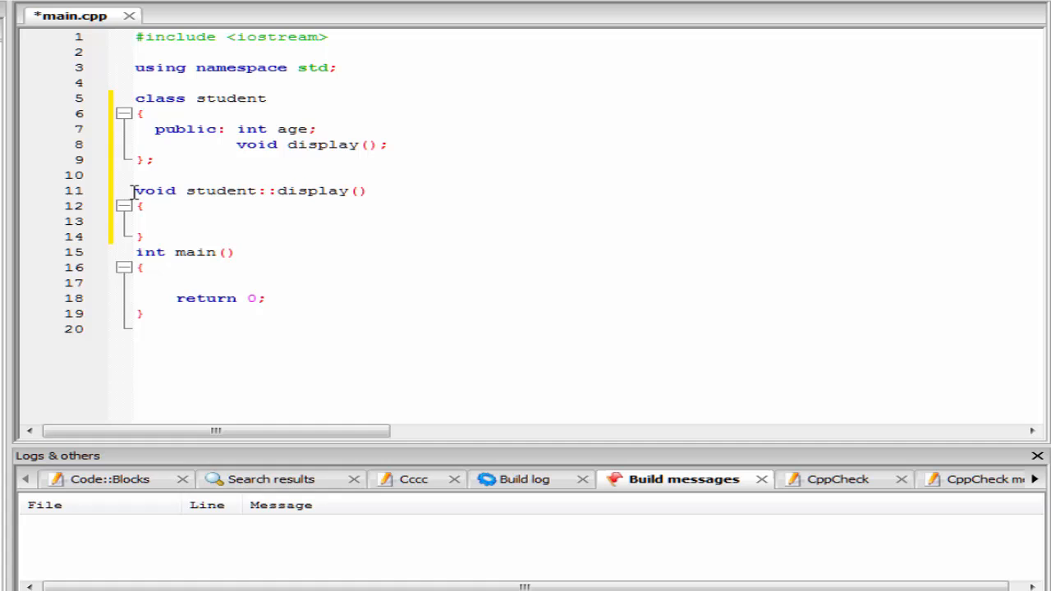
Make display() print "My age is:" followed by age using cout
left_click(175, 220)
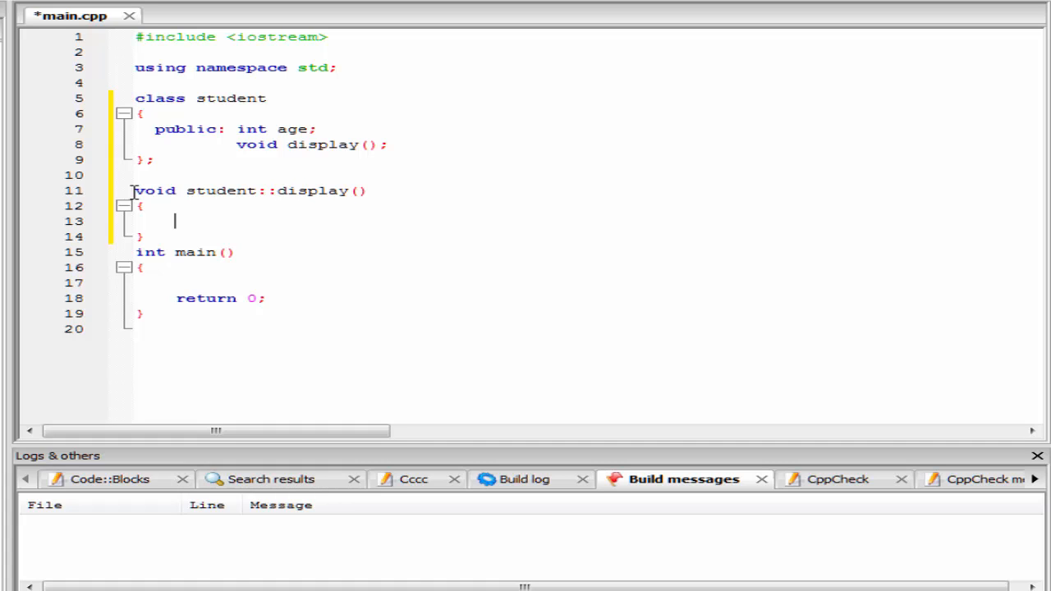
type("cout")
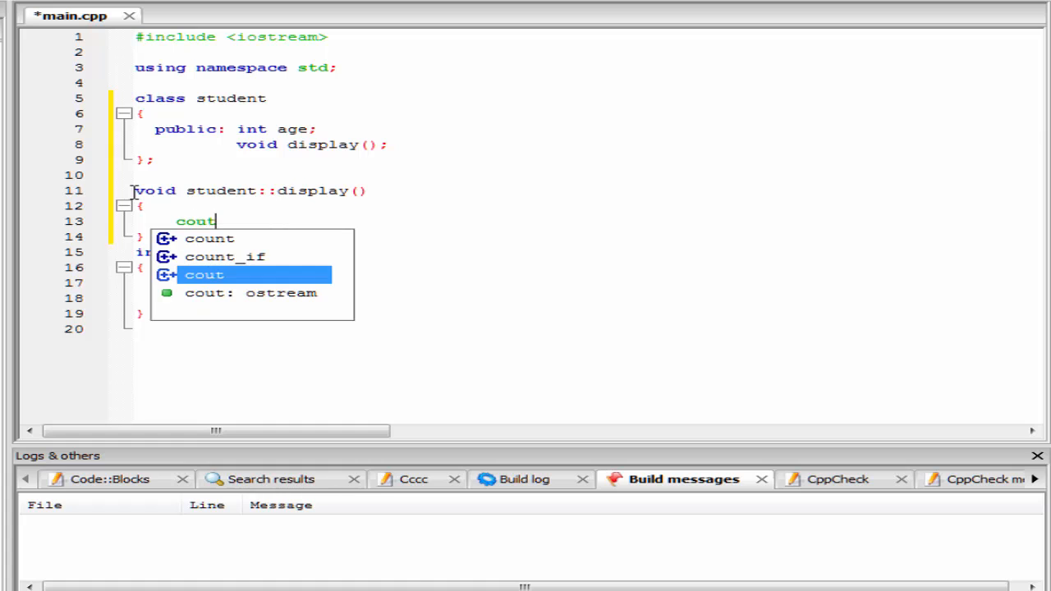
type("<<\"My")
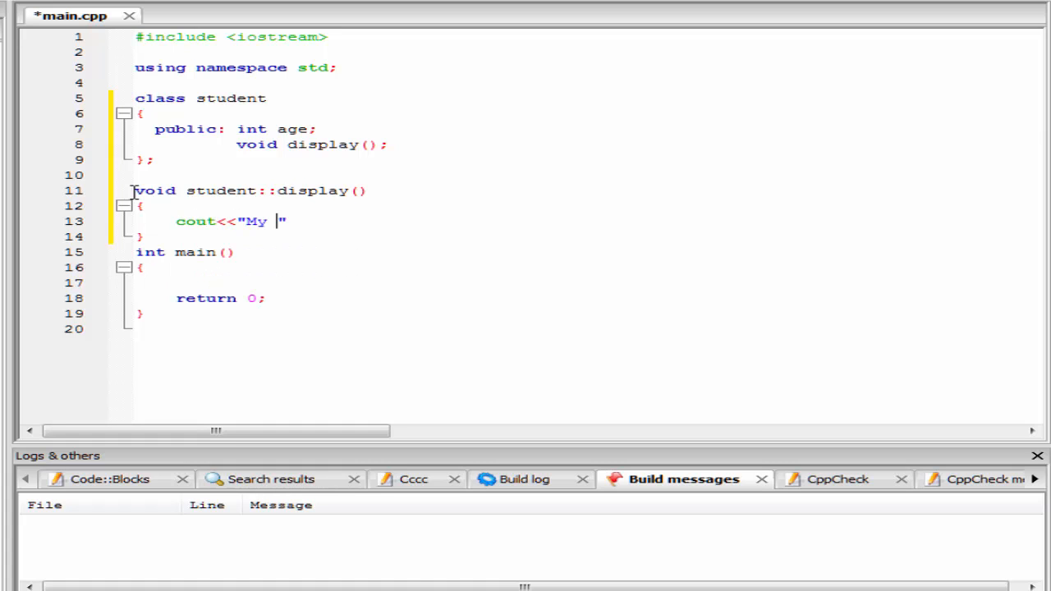
type("age is")
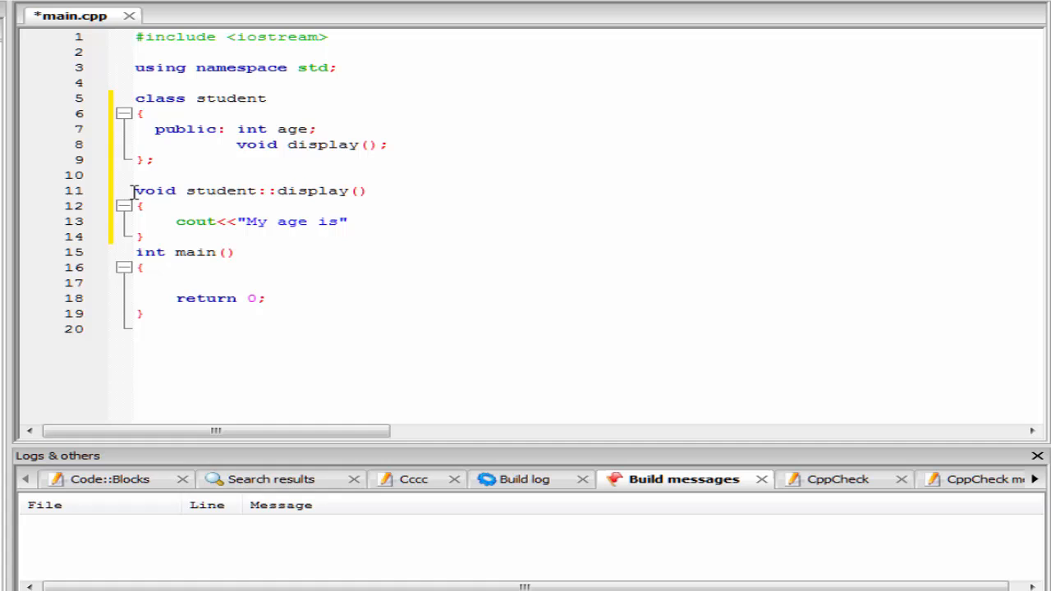
type("\":")
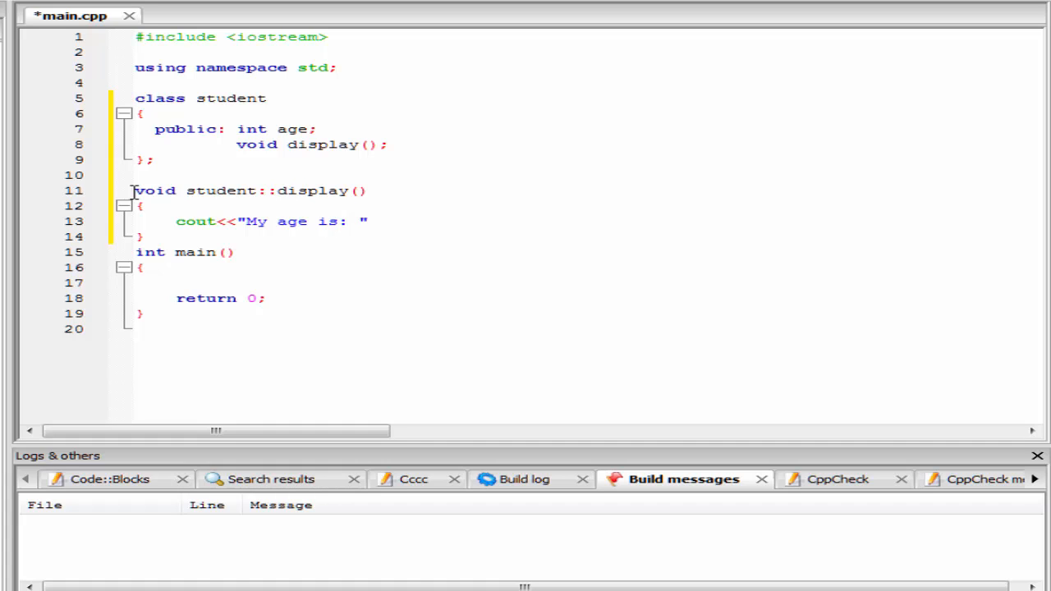
type("<<age;")
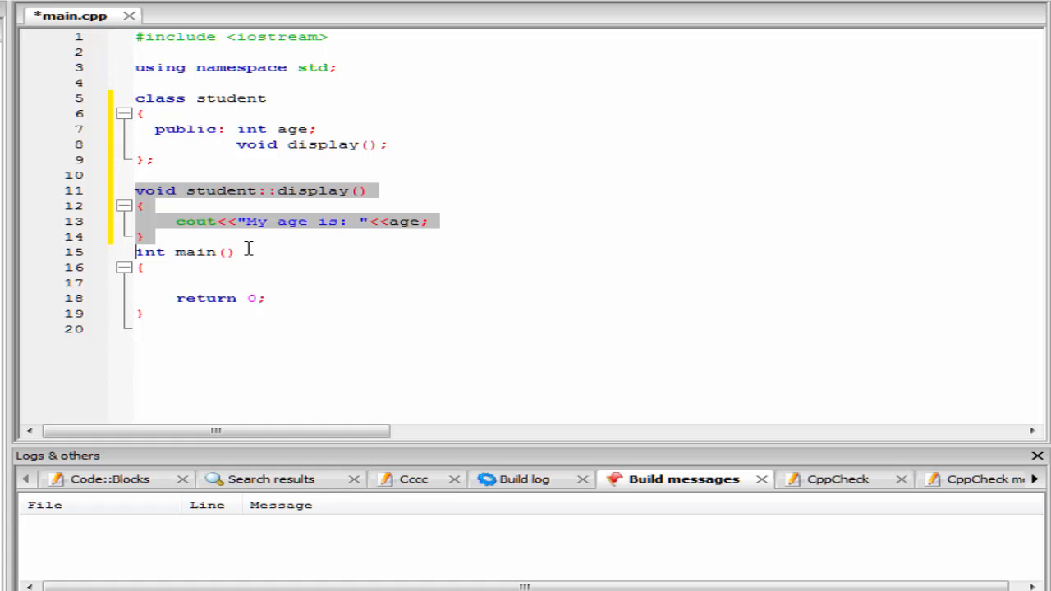
mouse_move(209, 252)
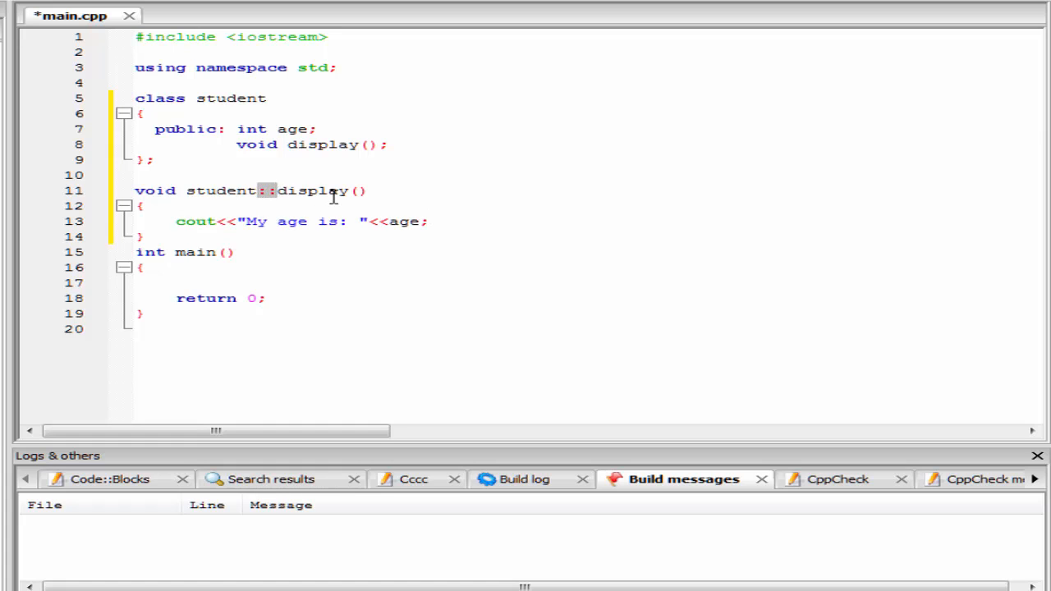
mouse_move(218, 205)
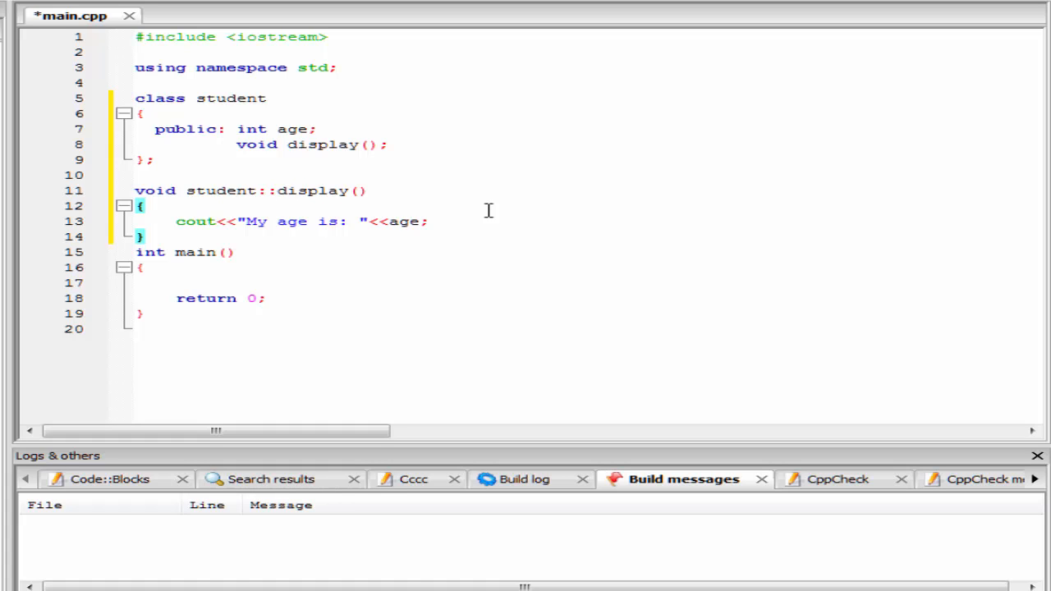
mouse_move(323, 298)
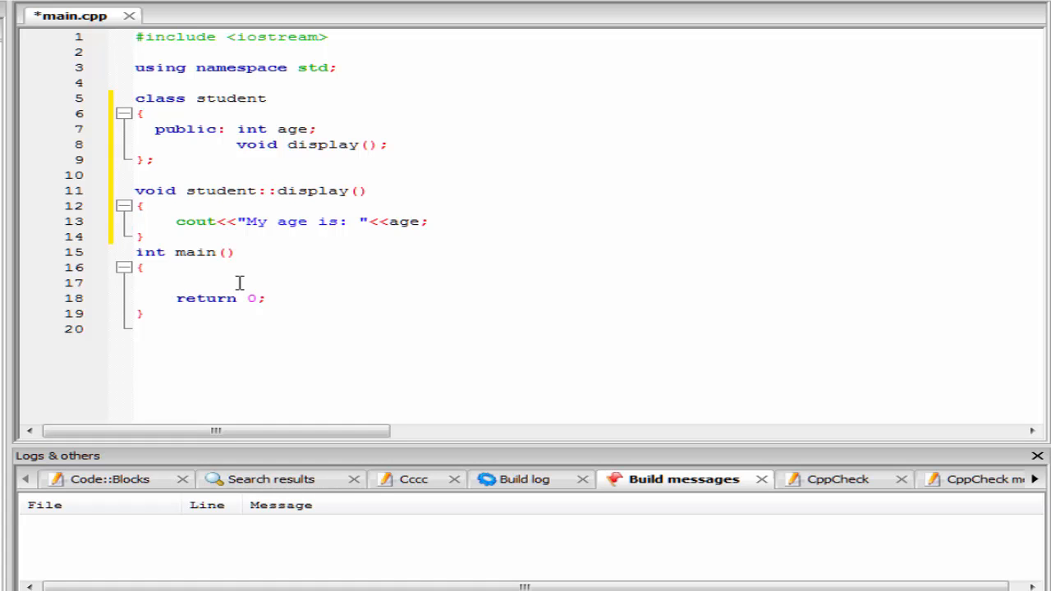
In main, write 'student john;', 'john.age=26;' and 'john.display();'
type("stude")
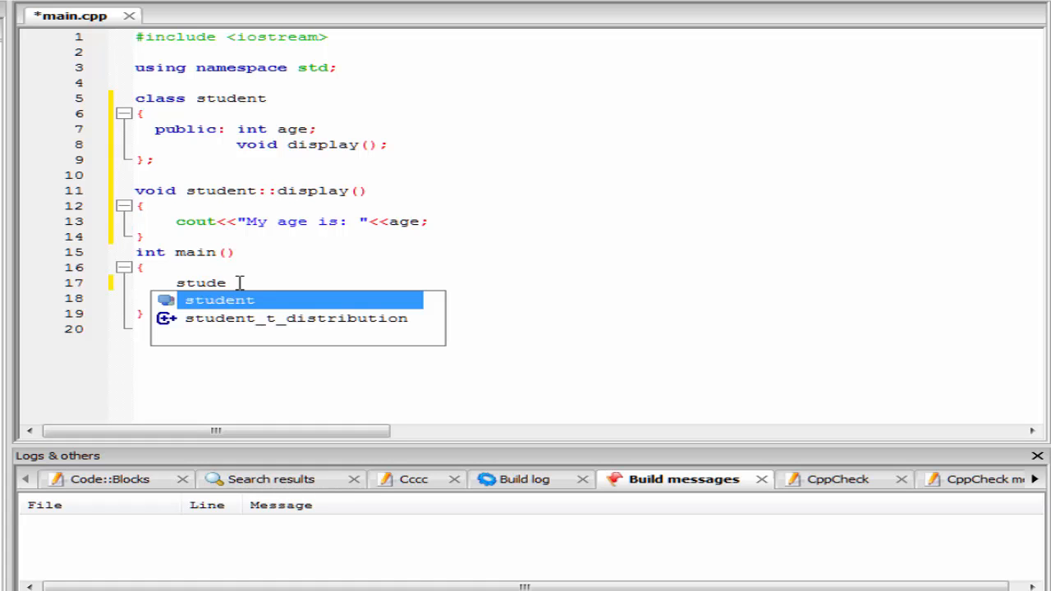
type("nt")
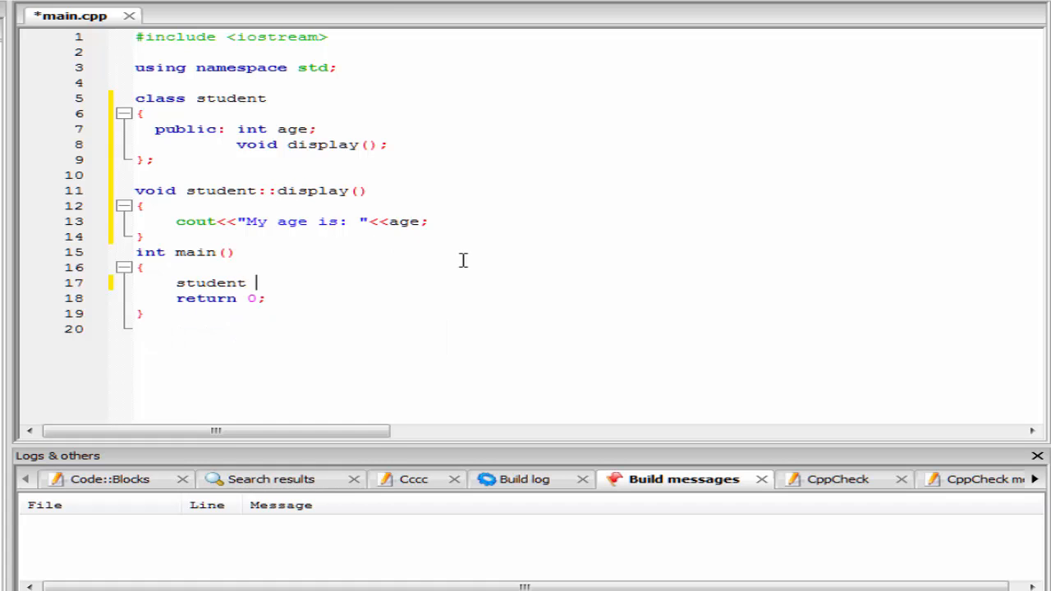
type("john;")
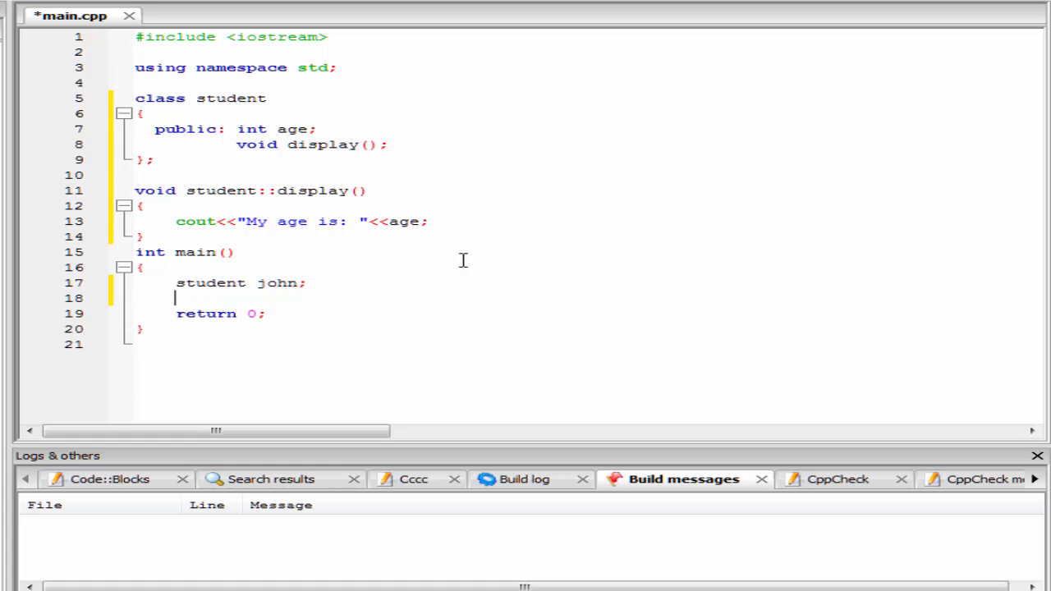
type("jo")
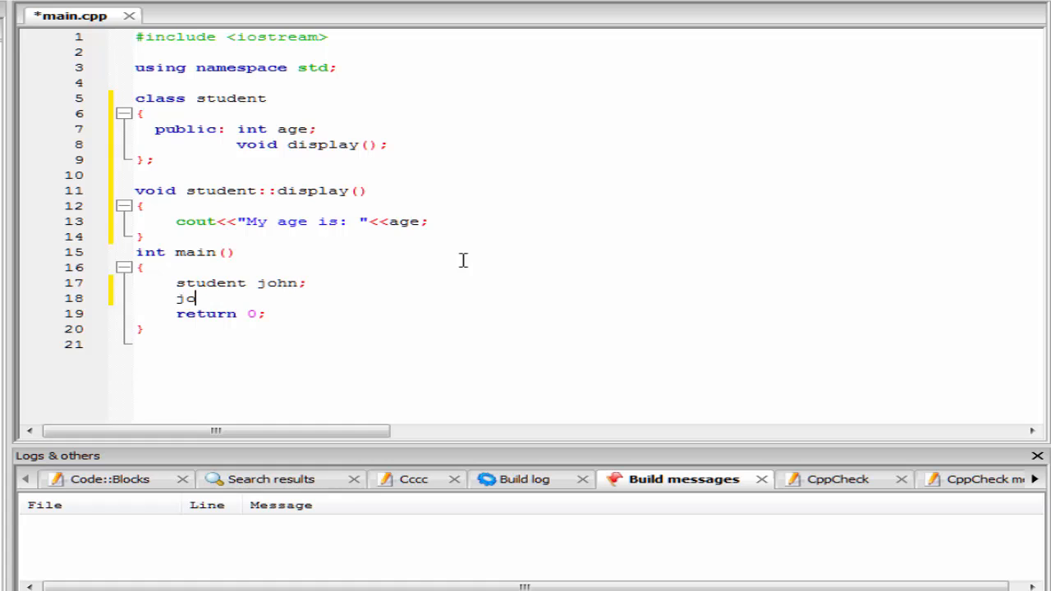
type(".")
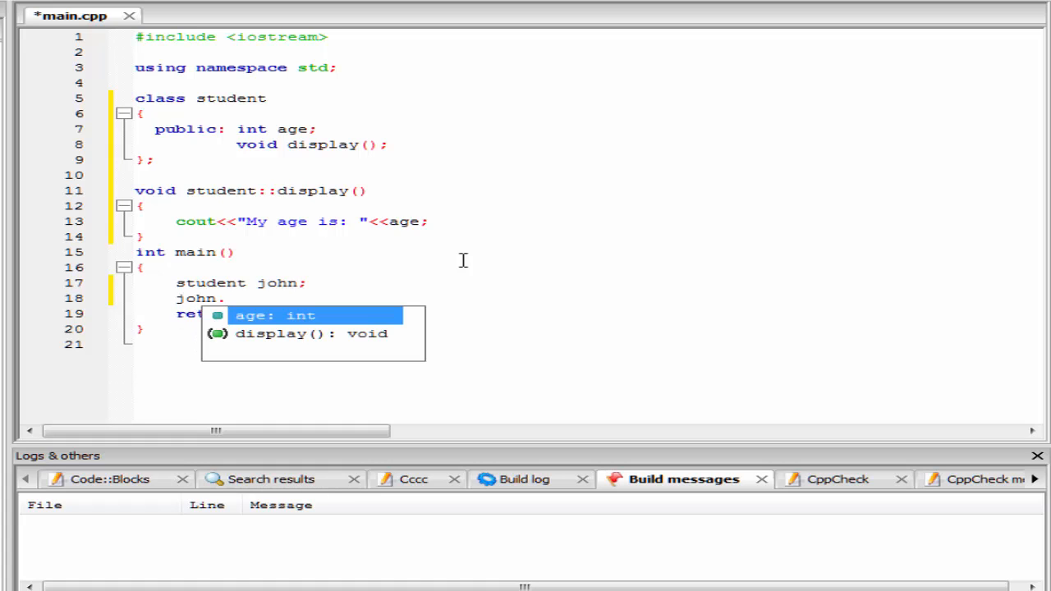
type("age")
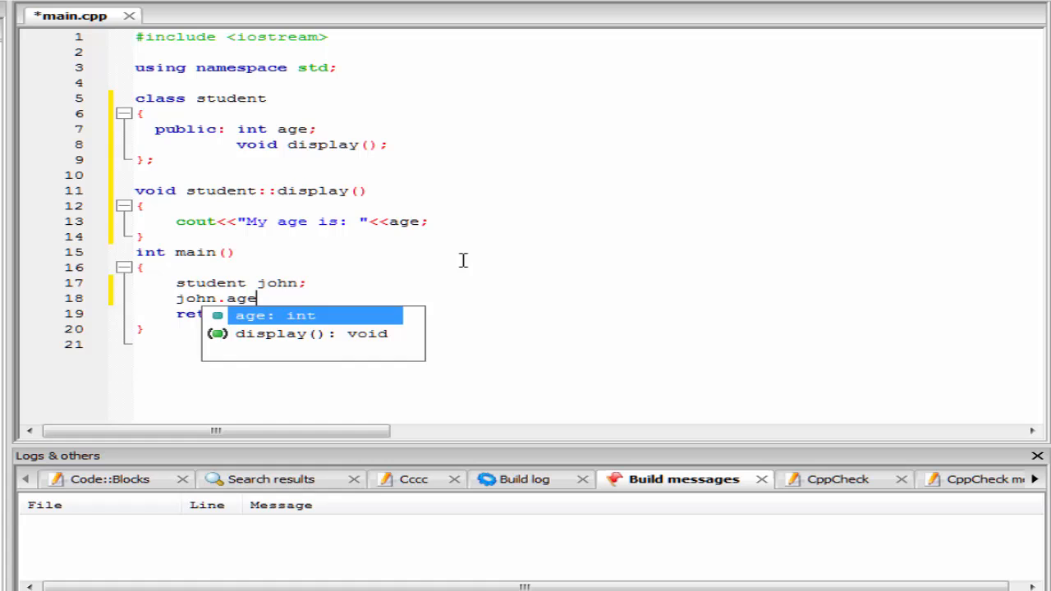
type("=26;")
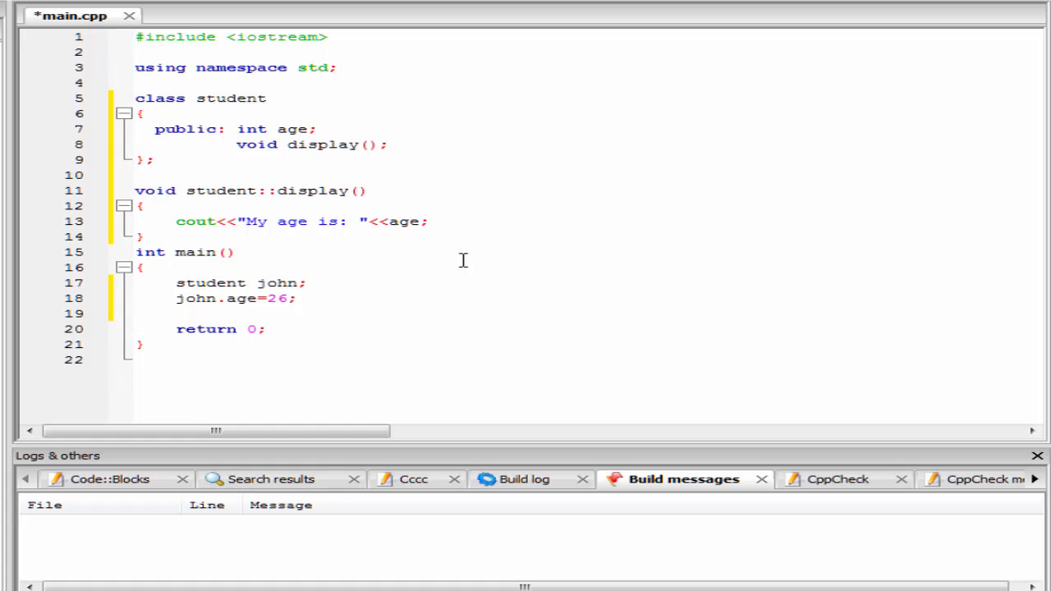
type("john.di")
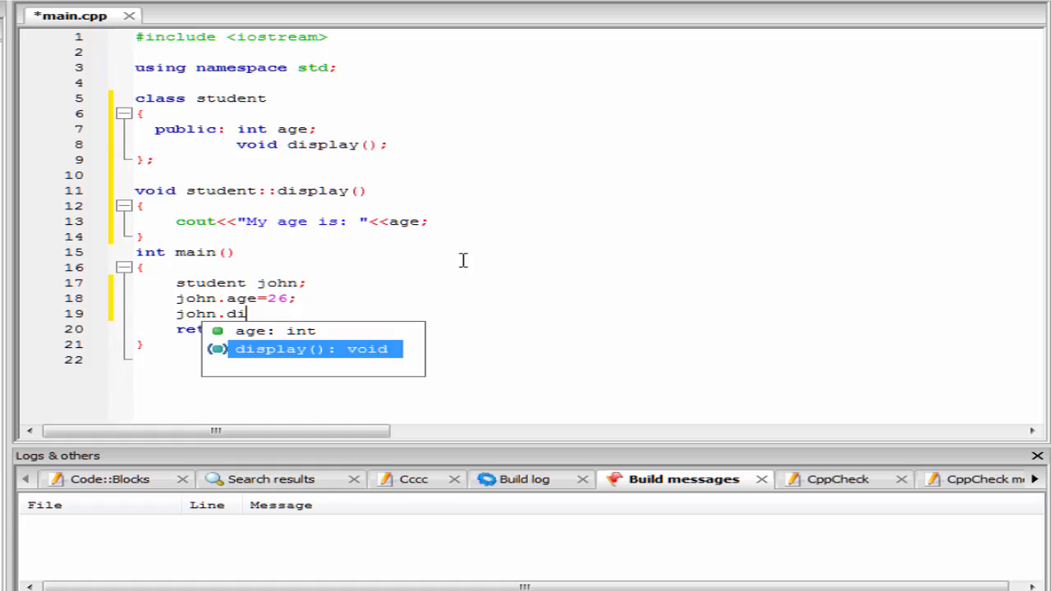
left_click(312, 349)
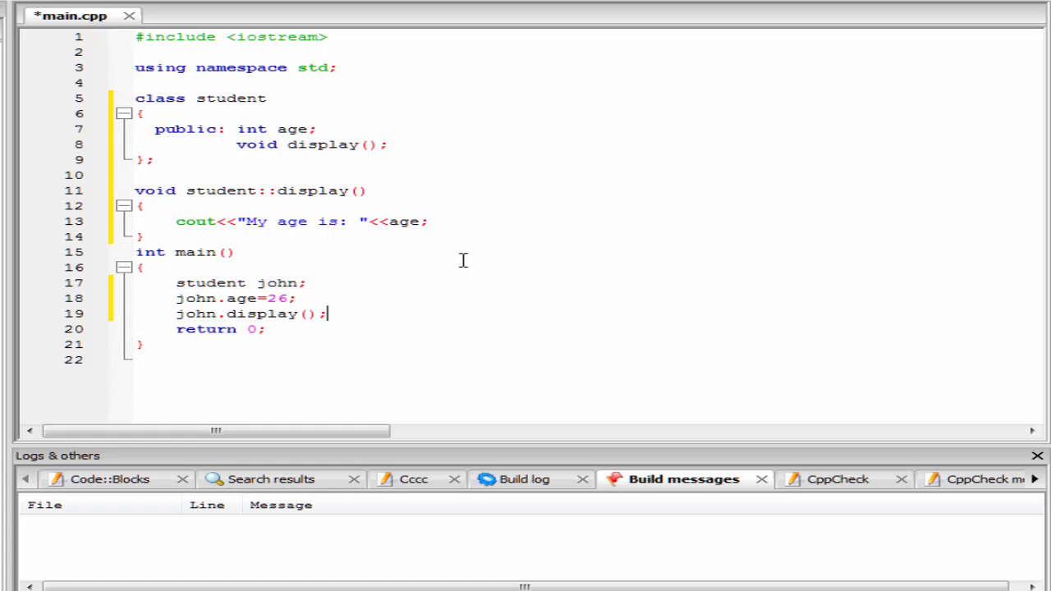
Build and run the program from the Build menu
left_click(41, 4)
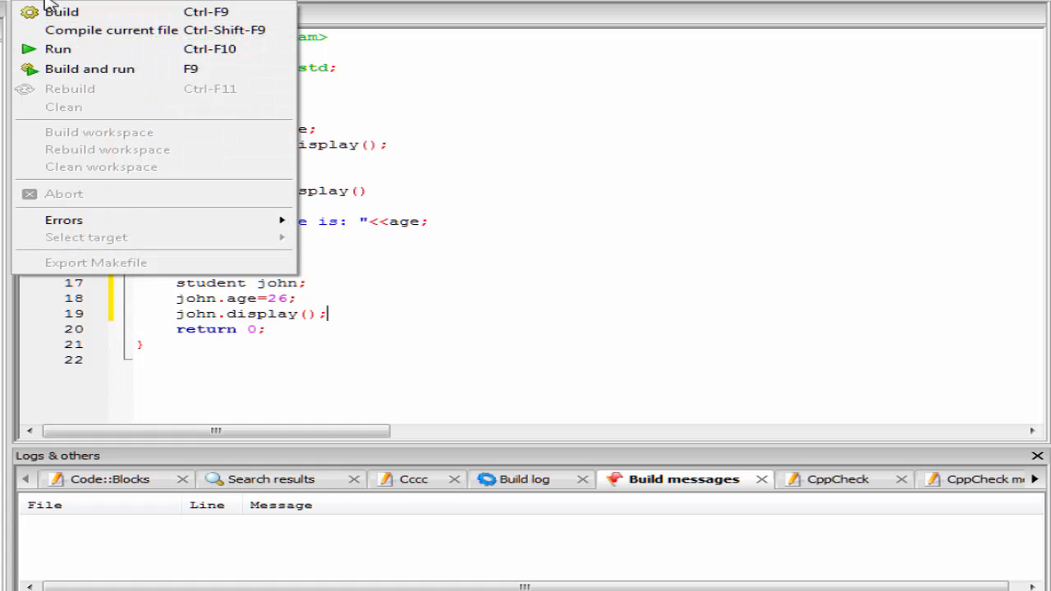
left_click(88, 69)
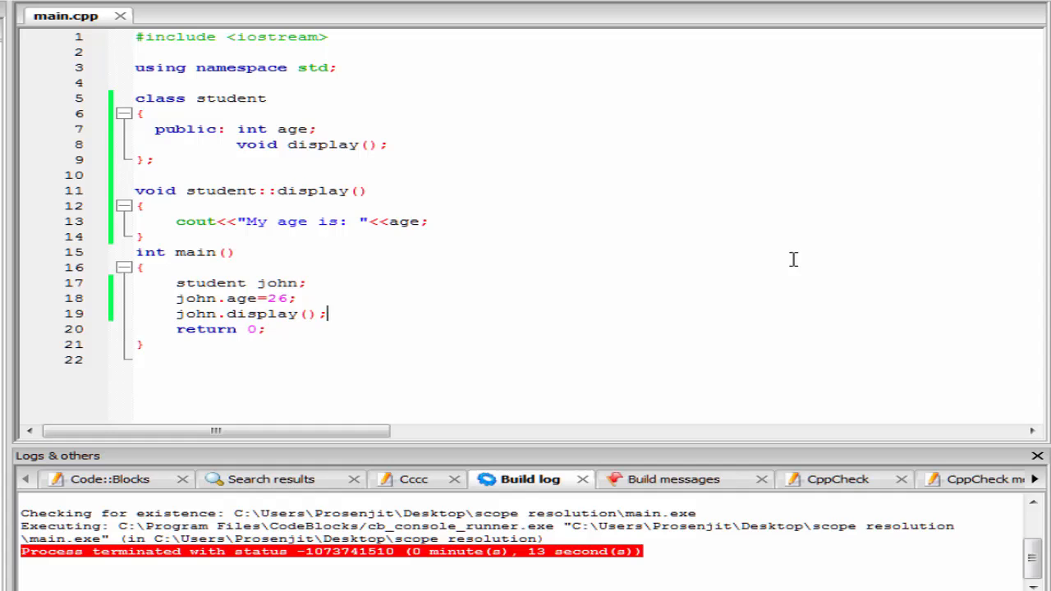
mouse_move(421, 166)
type("in")
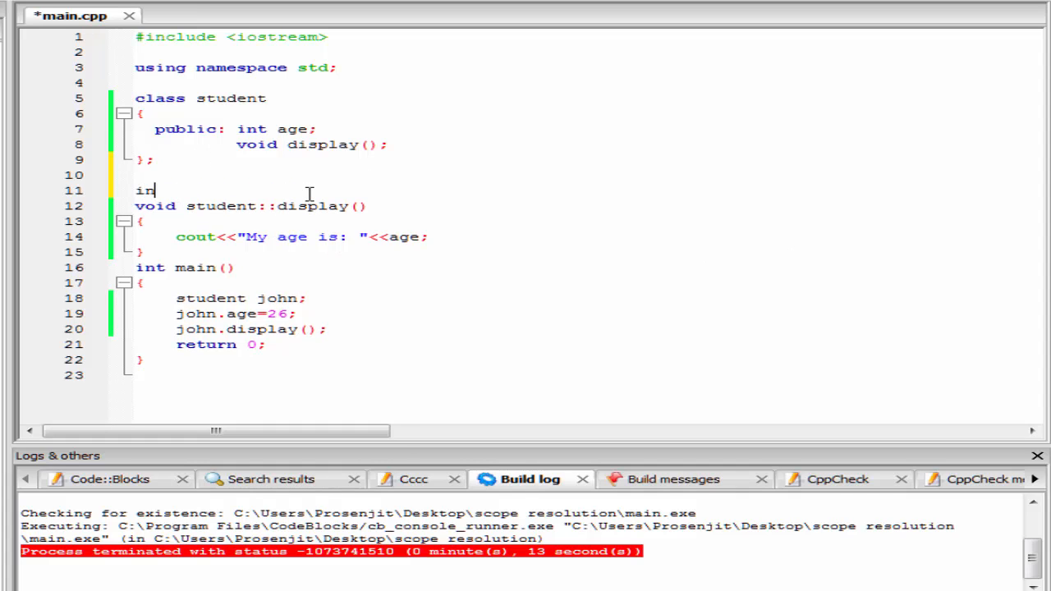
Add 'int student::age=28;' above the display definition and select that line
type("t st")
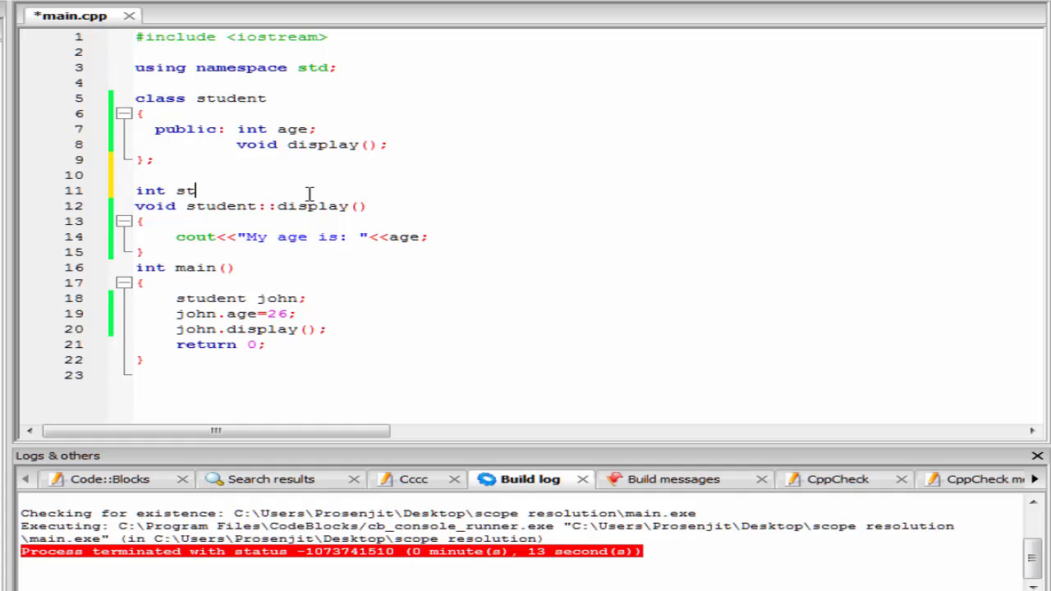
type("udent")
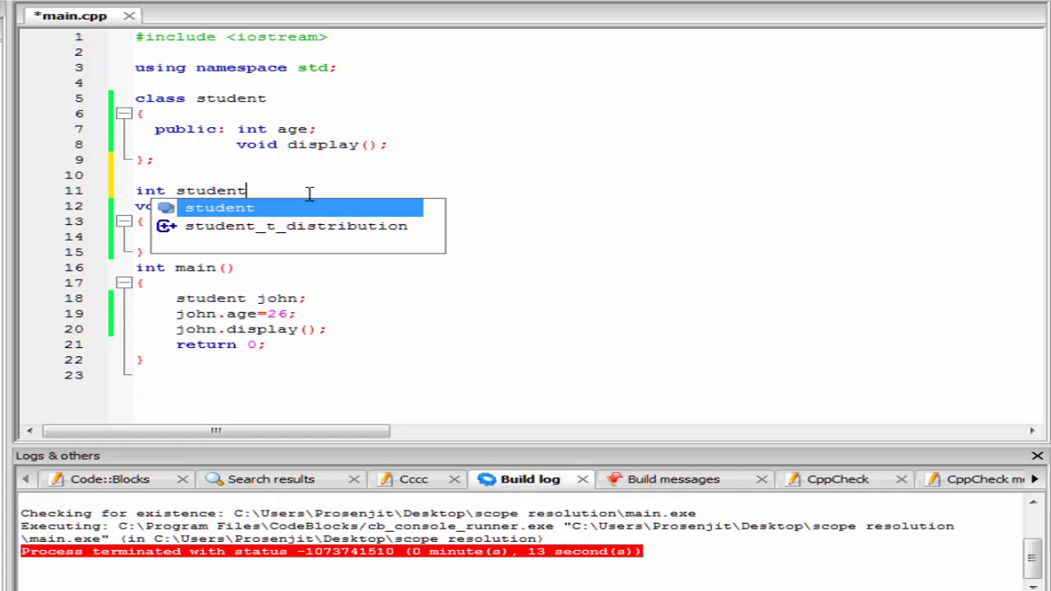
type("::")
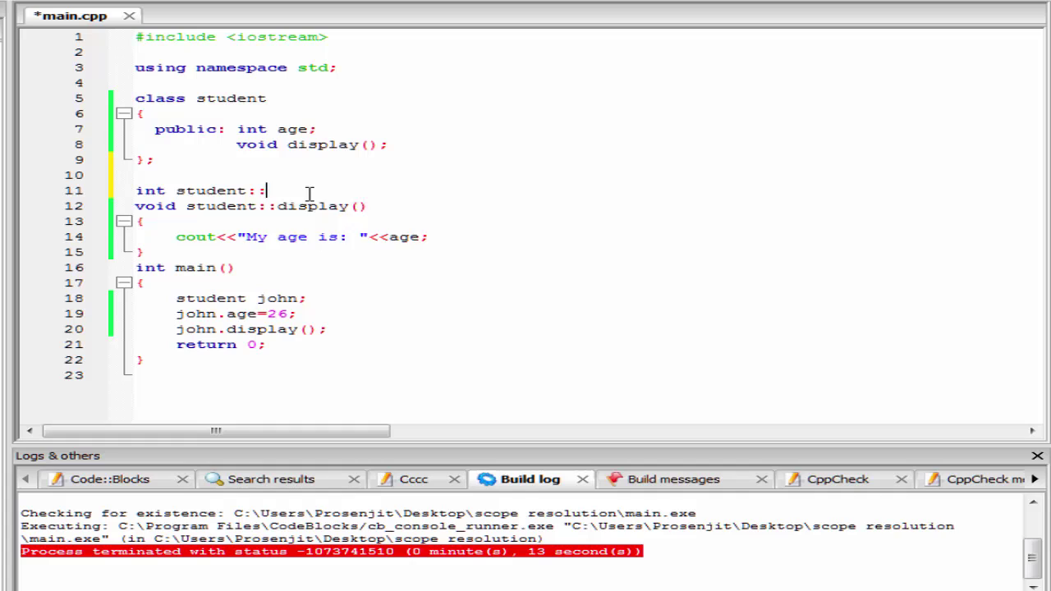
type("age=")
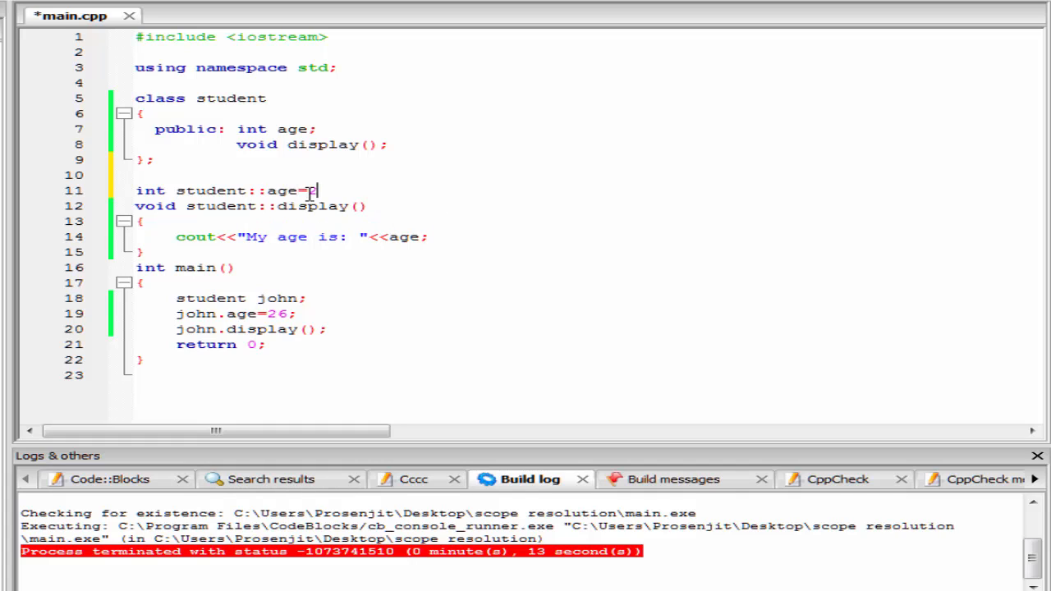
type("28;")
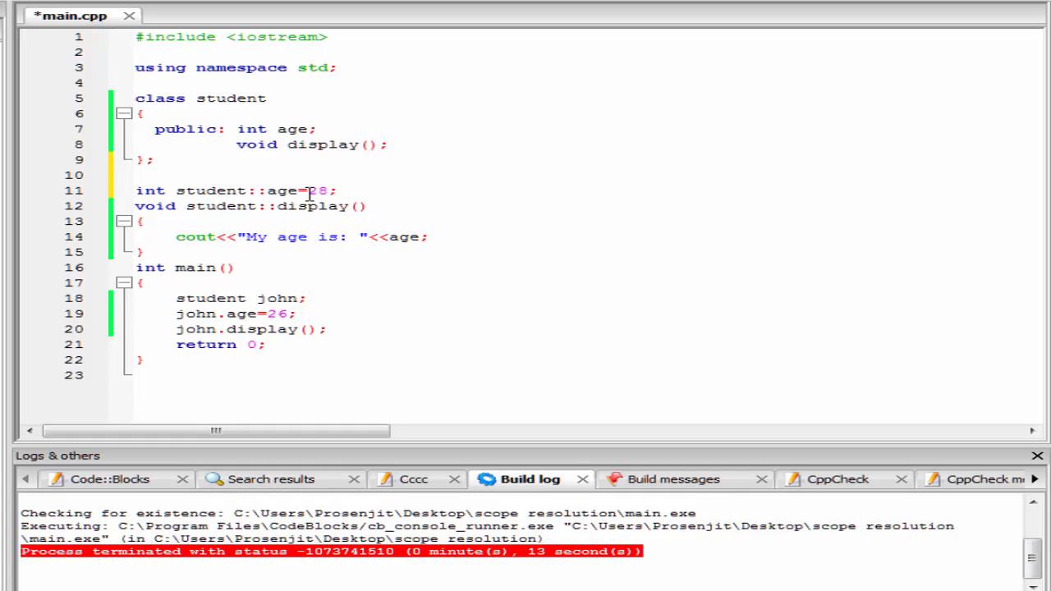
triple_click(234, 190)
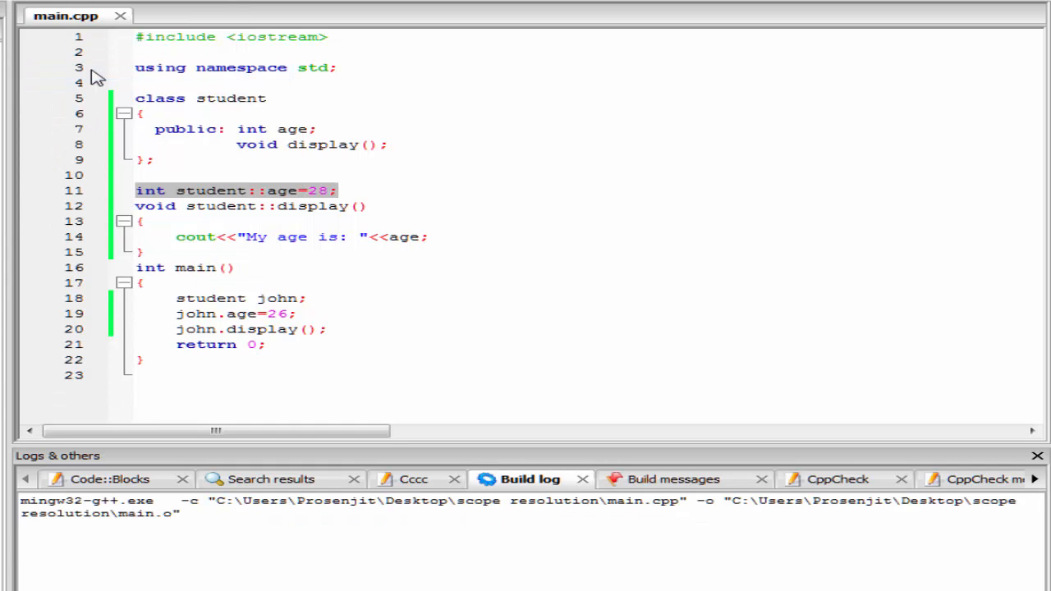
Build and get the error that 'int student::age' is not a static member
left_click(683, 479)
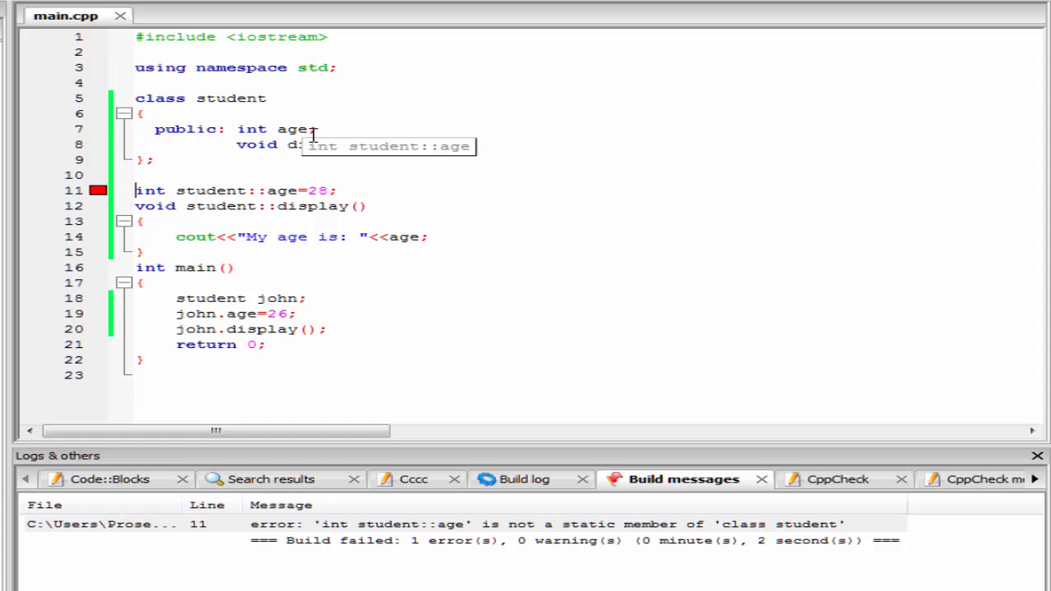
mouse_move(320, 145)
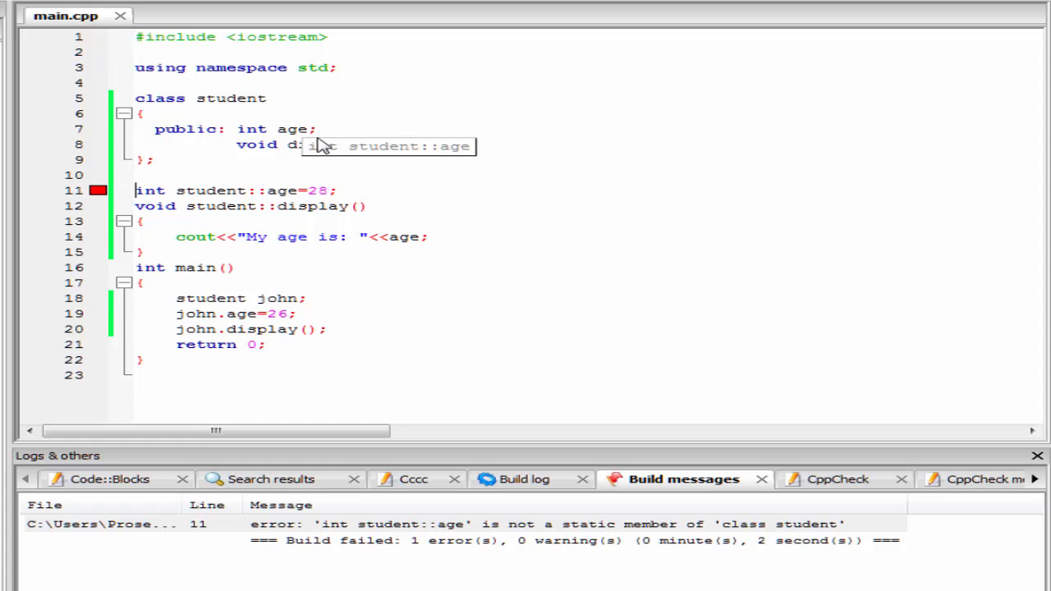
mouse_move(319, 149)
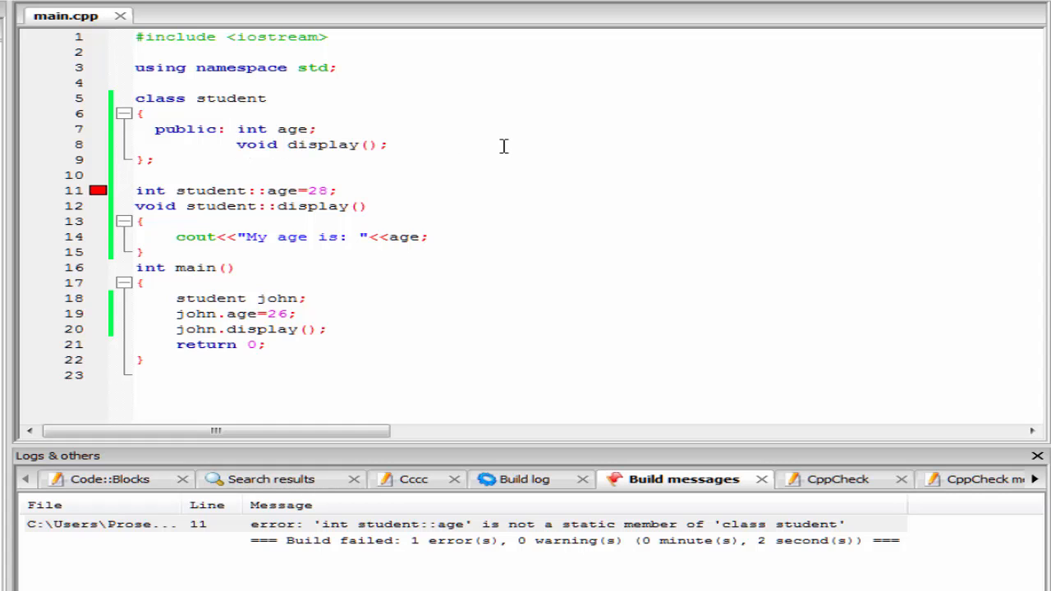
Make age 'static int', rebuild and run with F9, then close the 'My age is: 26' console
type("static")
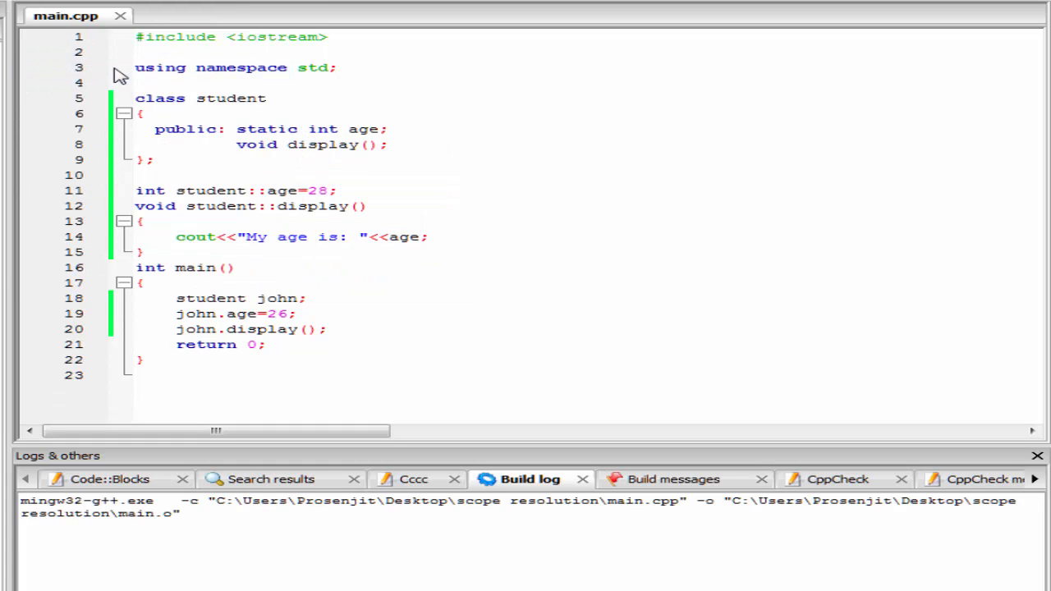
key("F9")
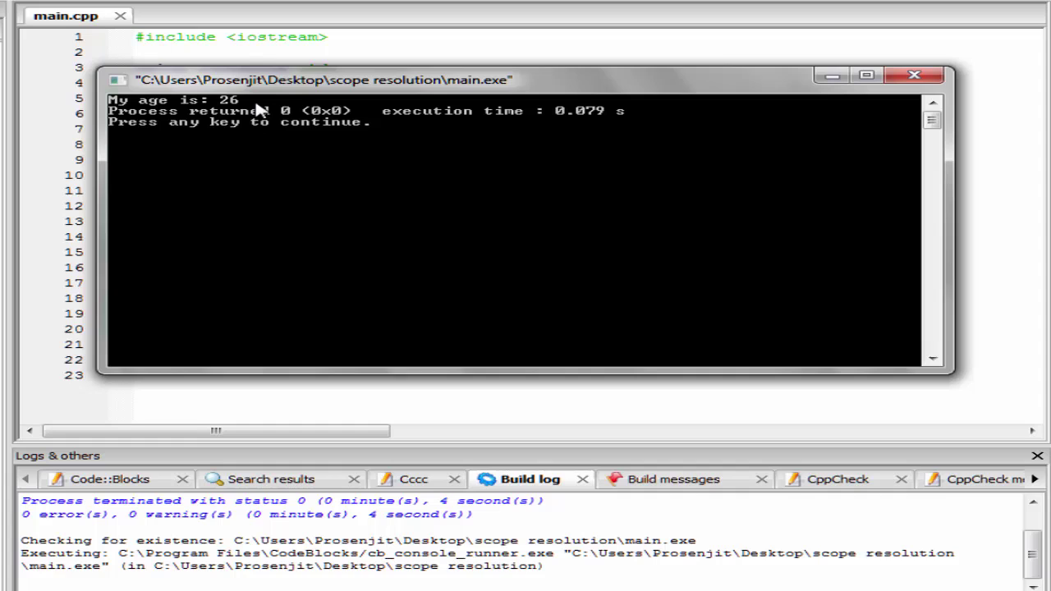
left_click(914, 75)
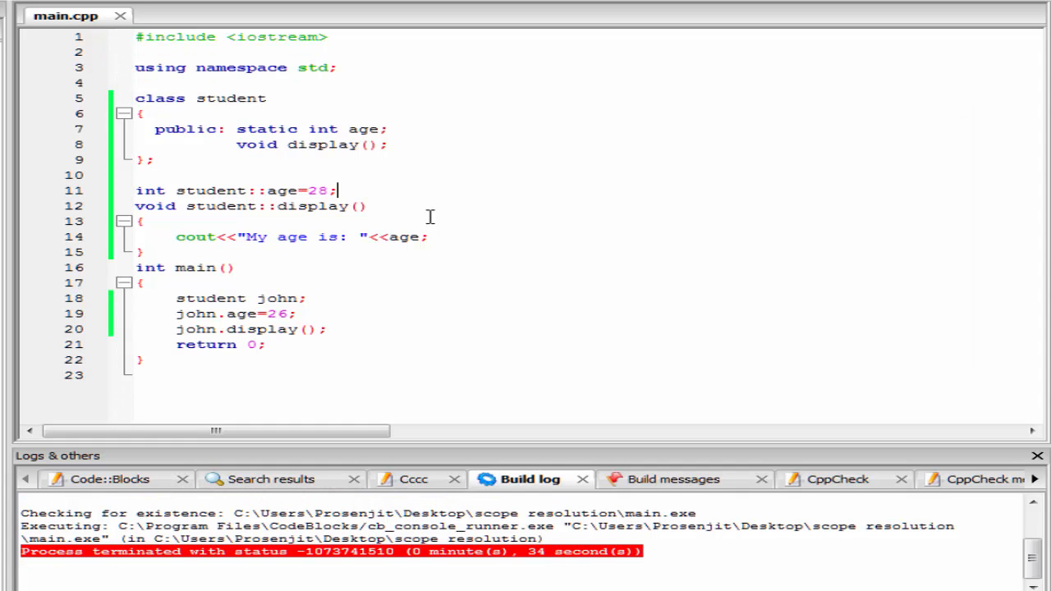